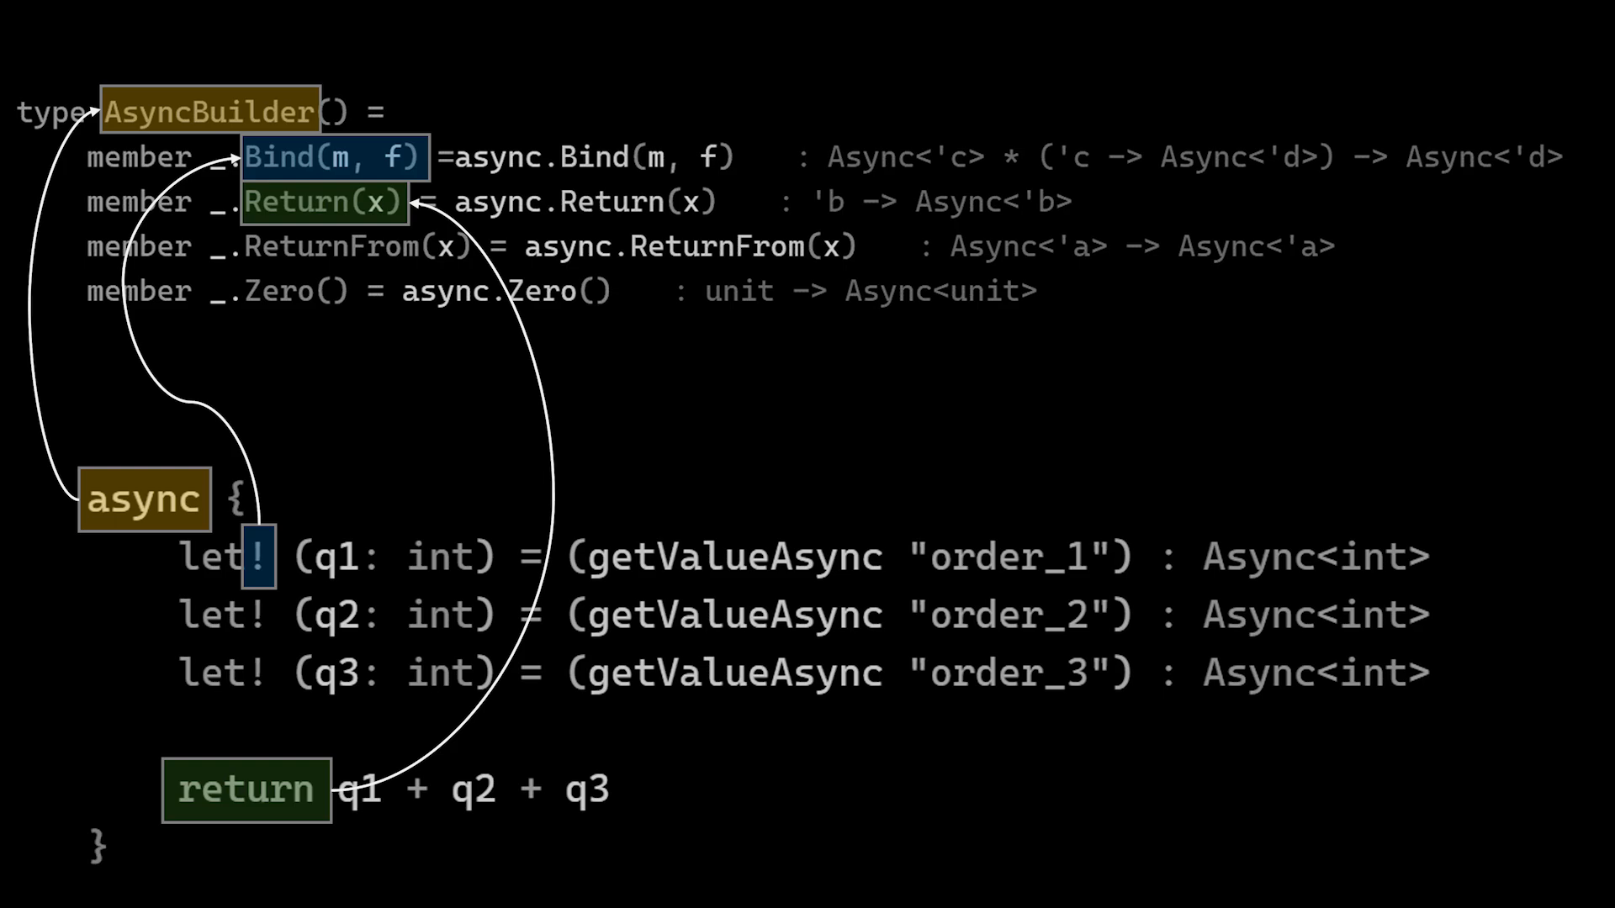
Step: Advance the AsyncBuilder slide to map let! and return onto Bind and Return
key("Right")
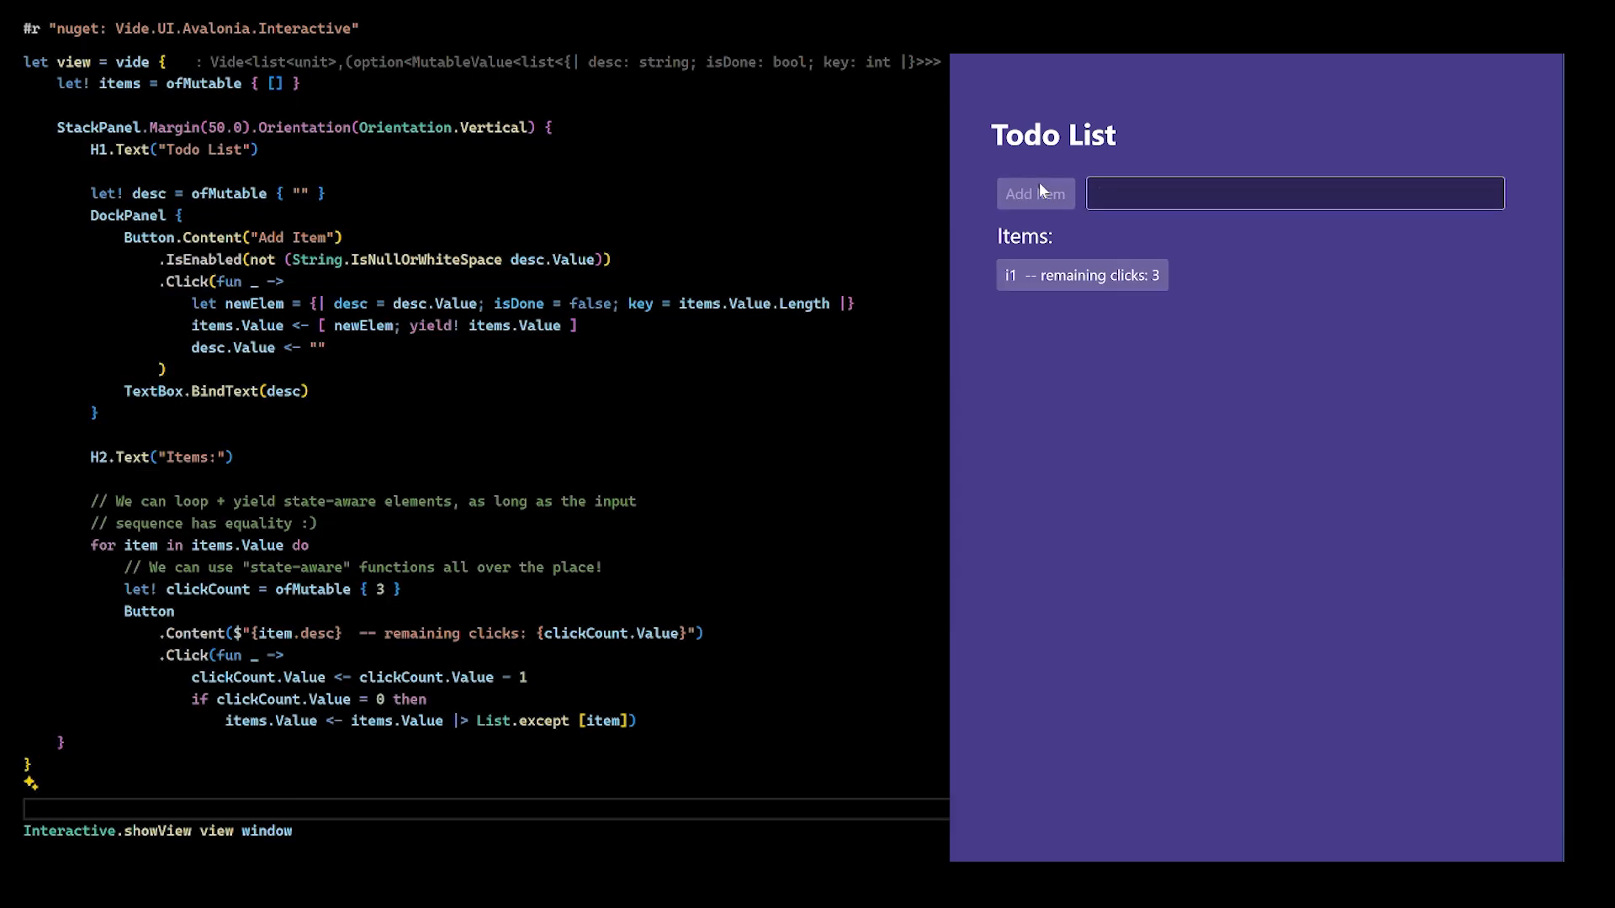
Step: Add todo items i2 and i3, lower item i2's remaining clicks, and add item i1
left_click(1033, 193)
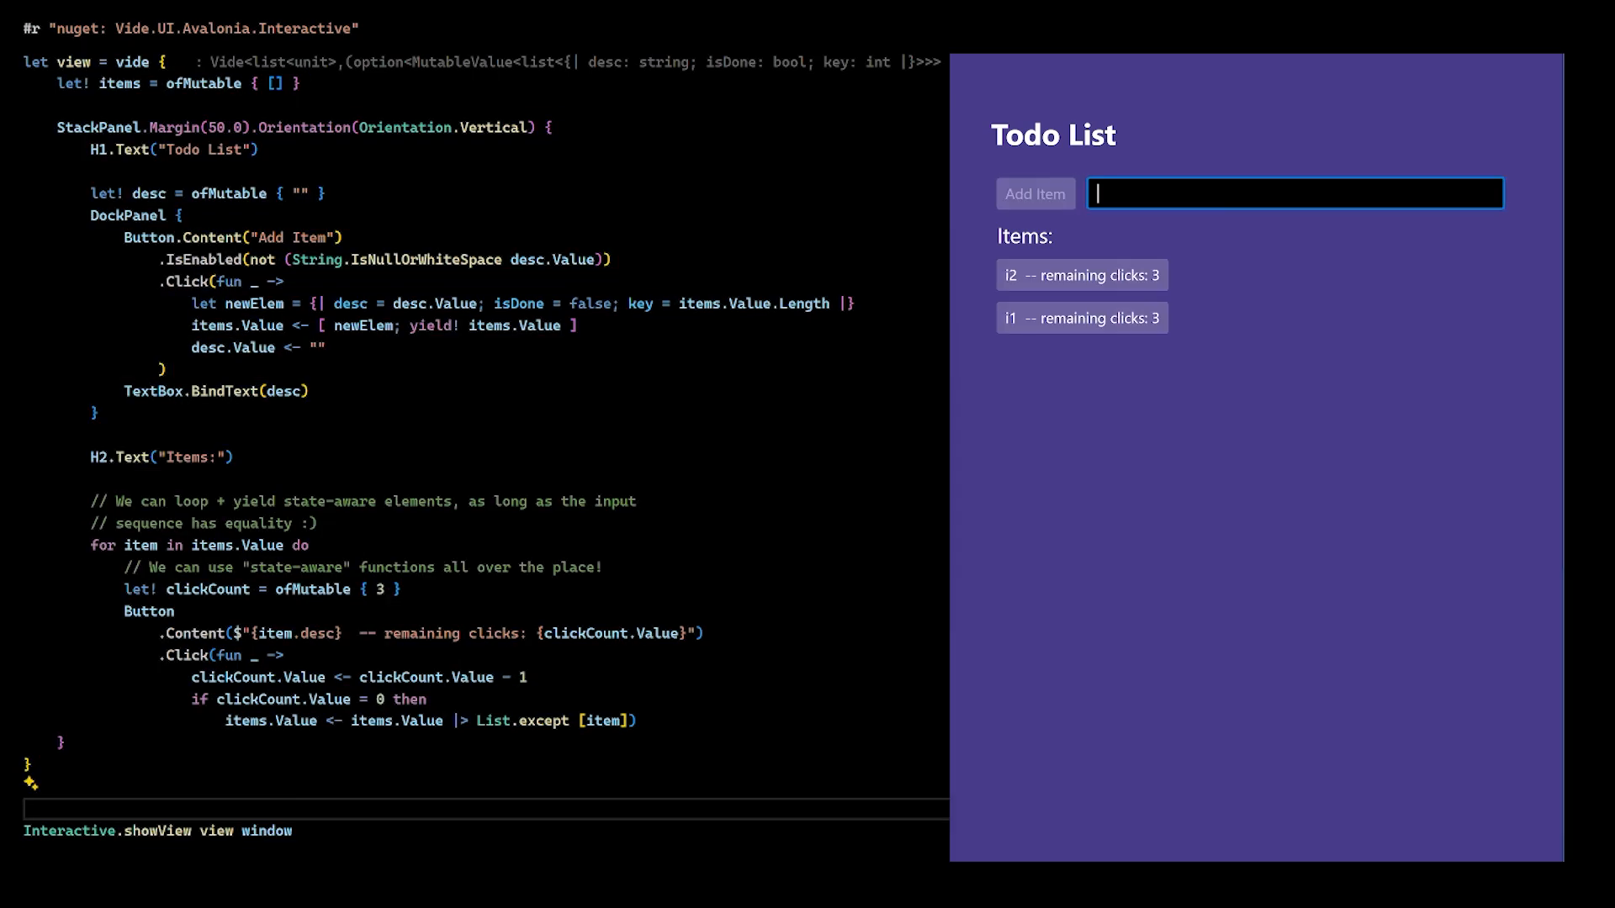
left_click(1033, 193)
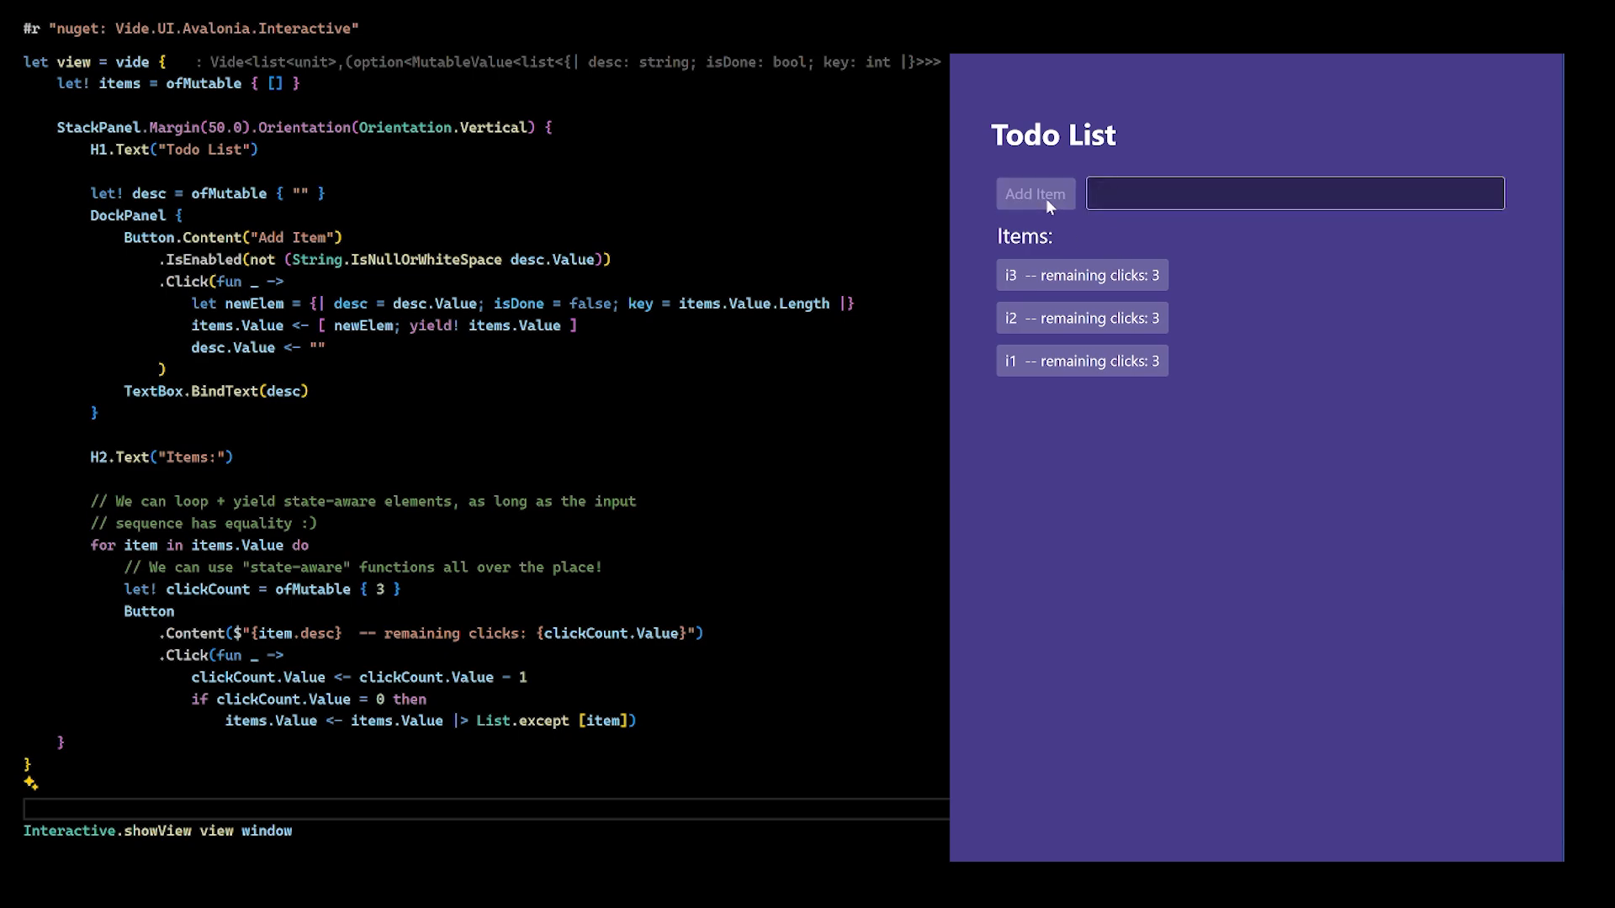
left_click(1081, 318)
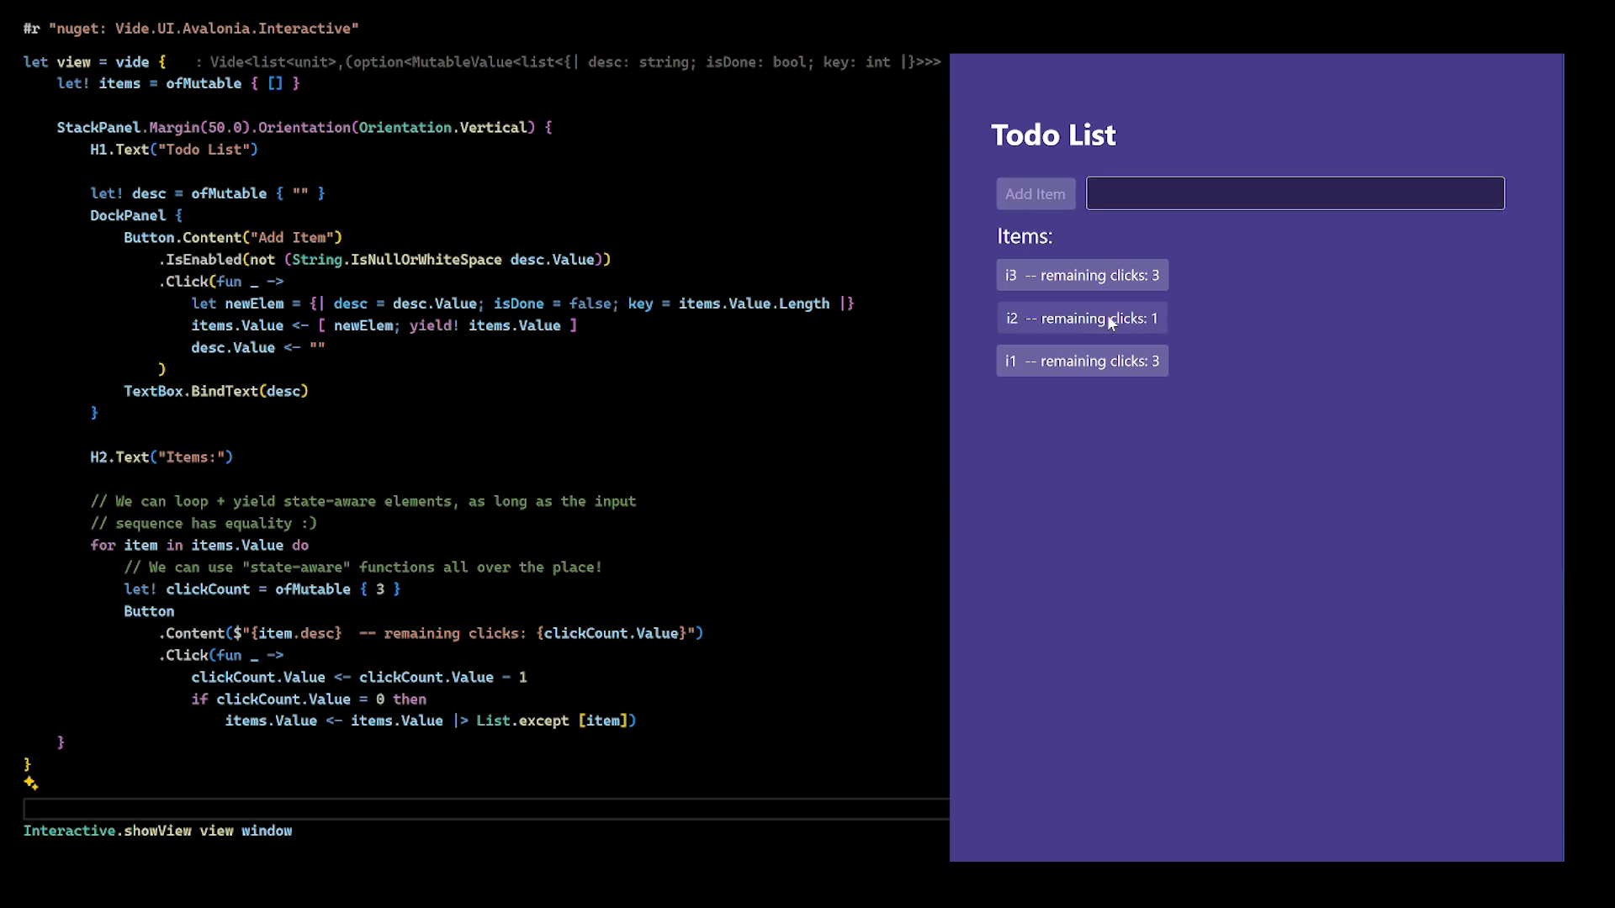
scroll("down", 3)
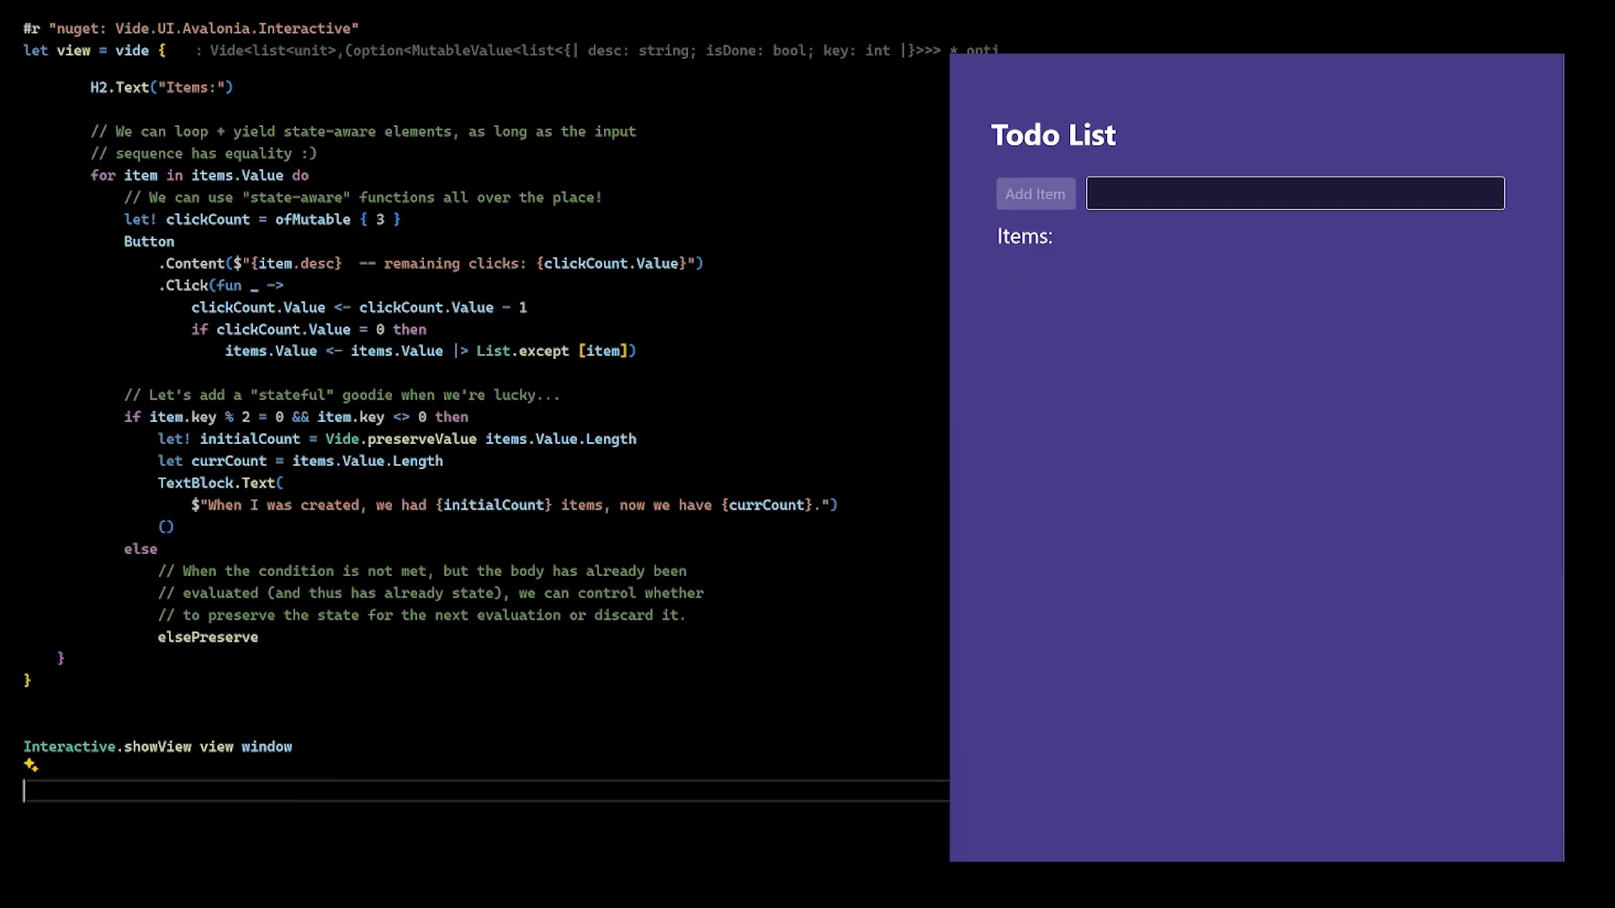
type("i1")
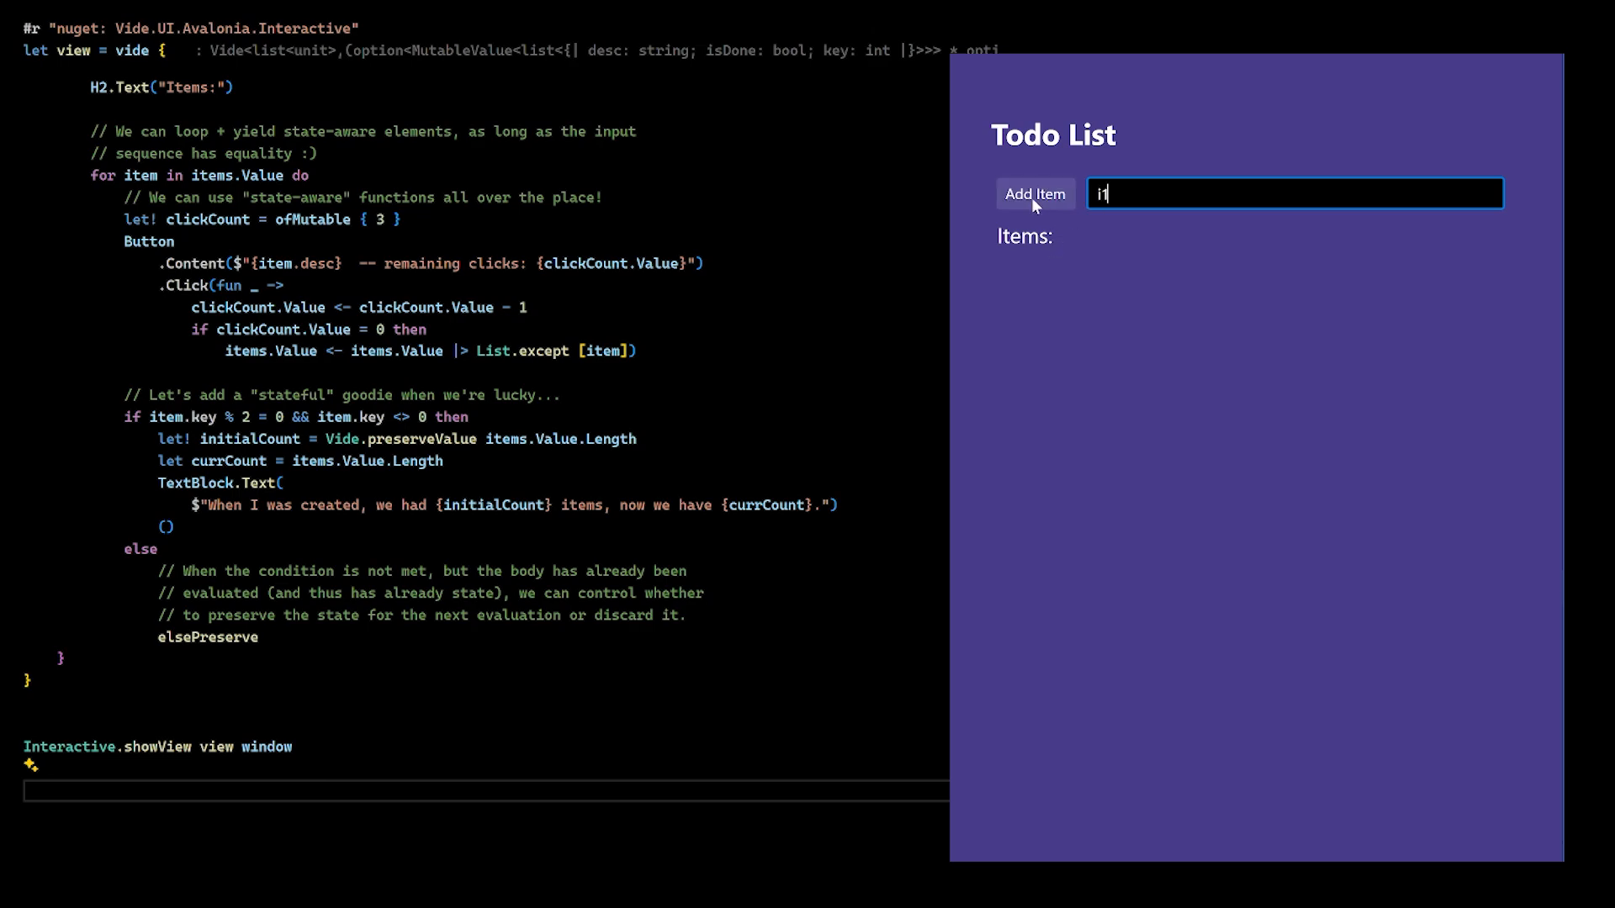
left_click(1034, 193)
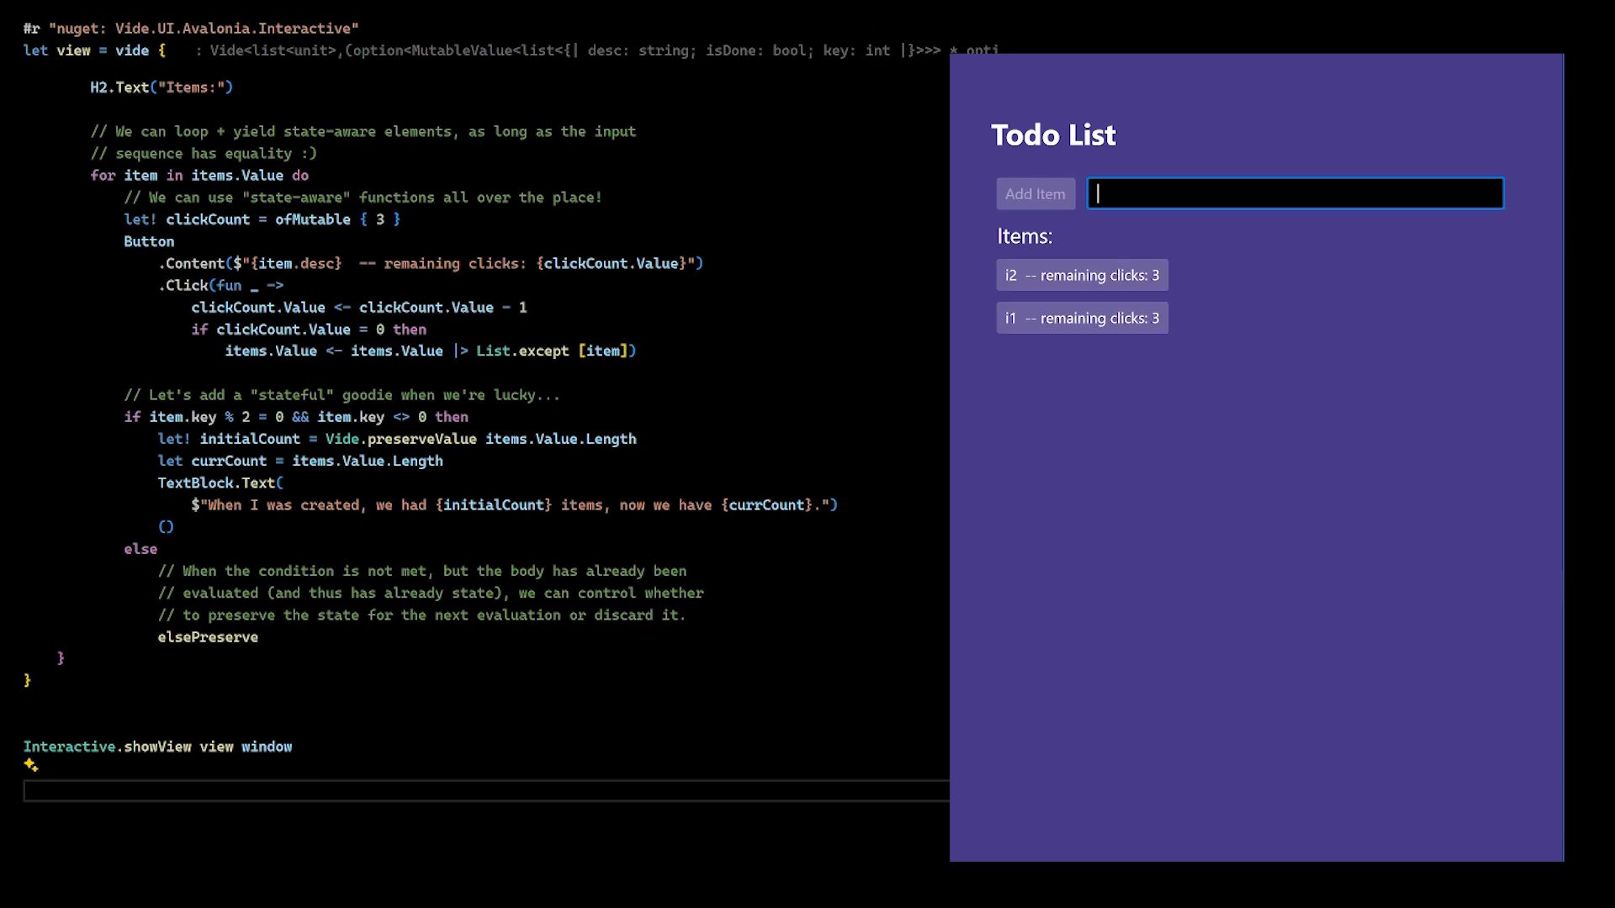
Step: Add todo items i4 and i5, then begin entering i6
left_click(1036, 193)
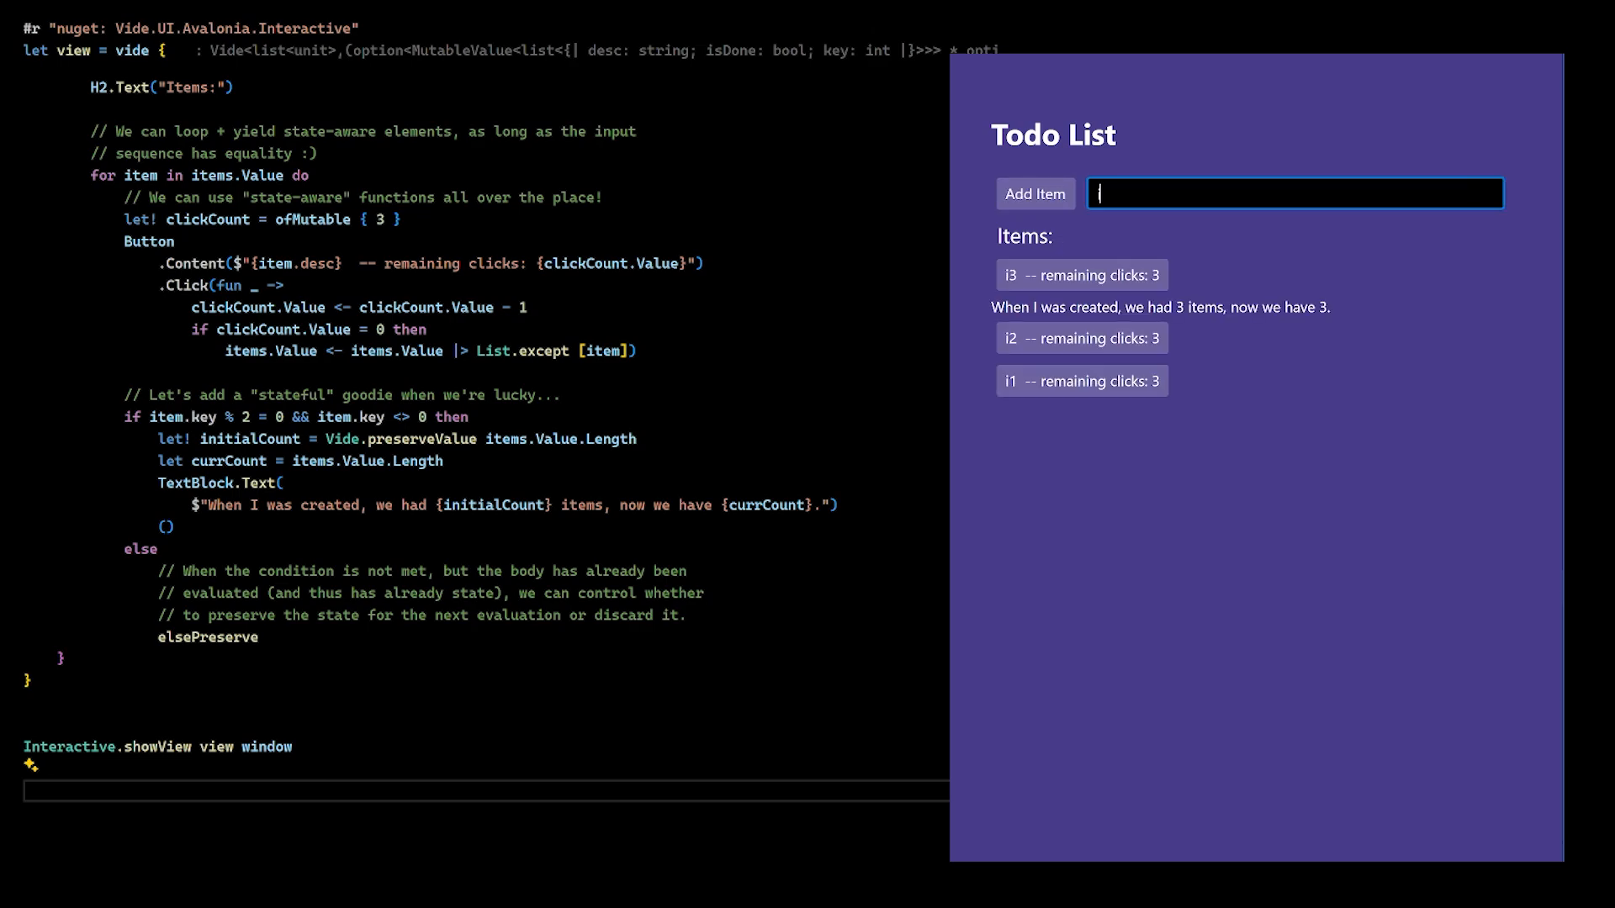
left_click(1035, 194)
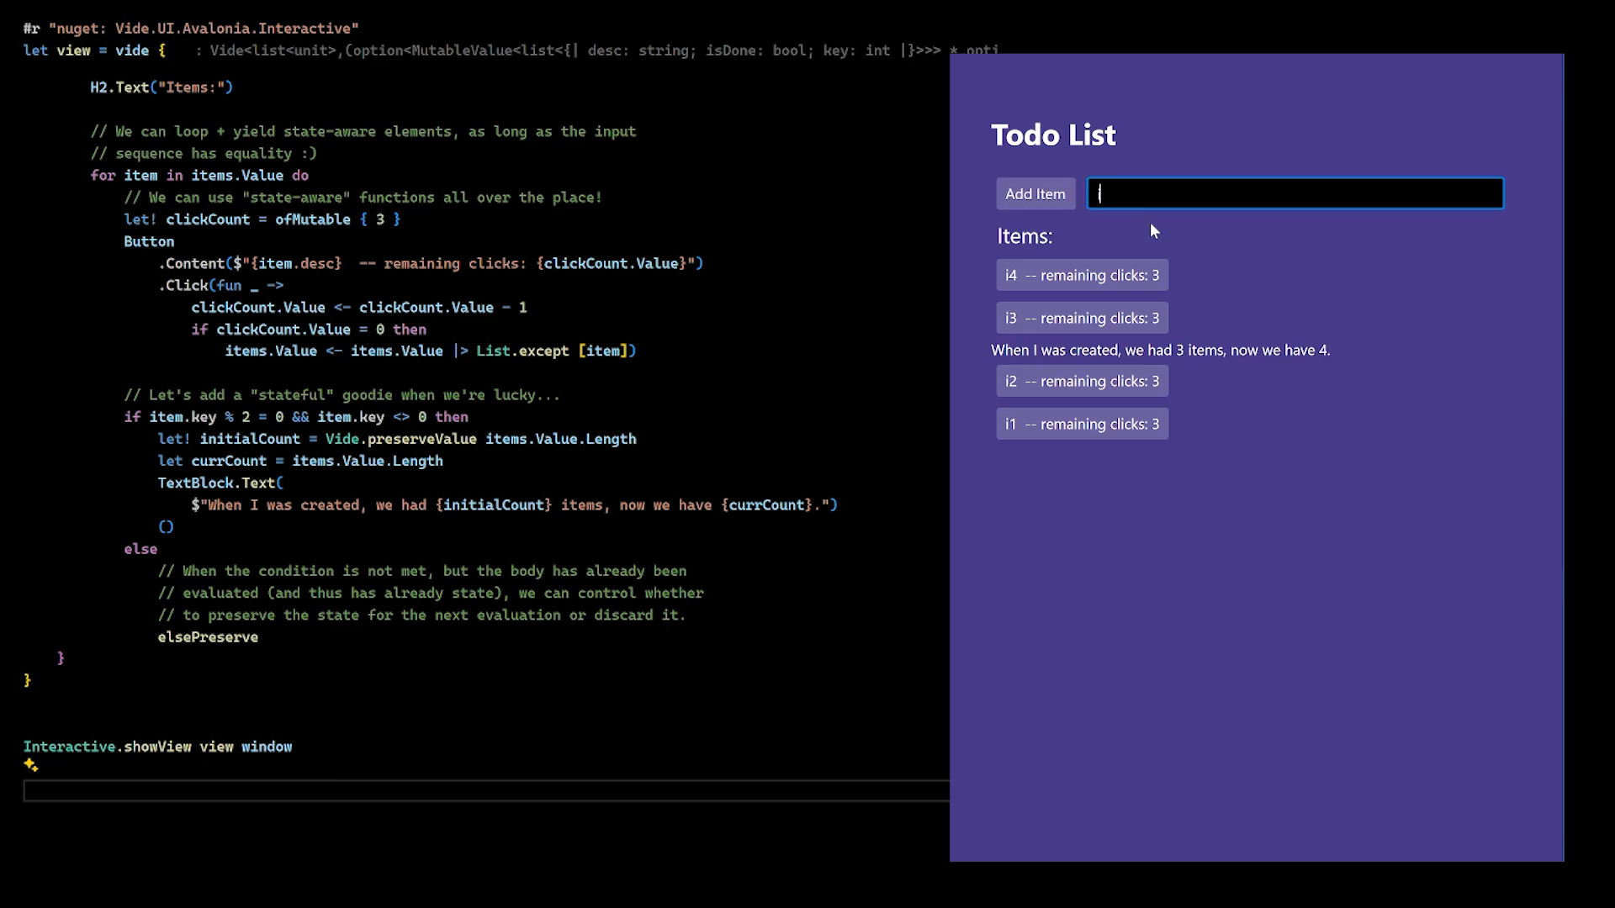
left_click(1035, 193)
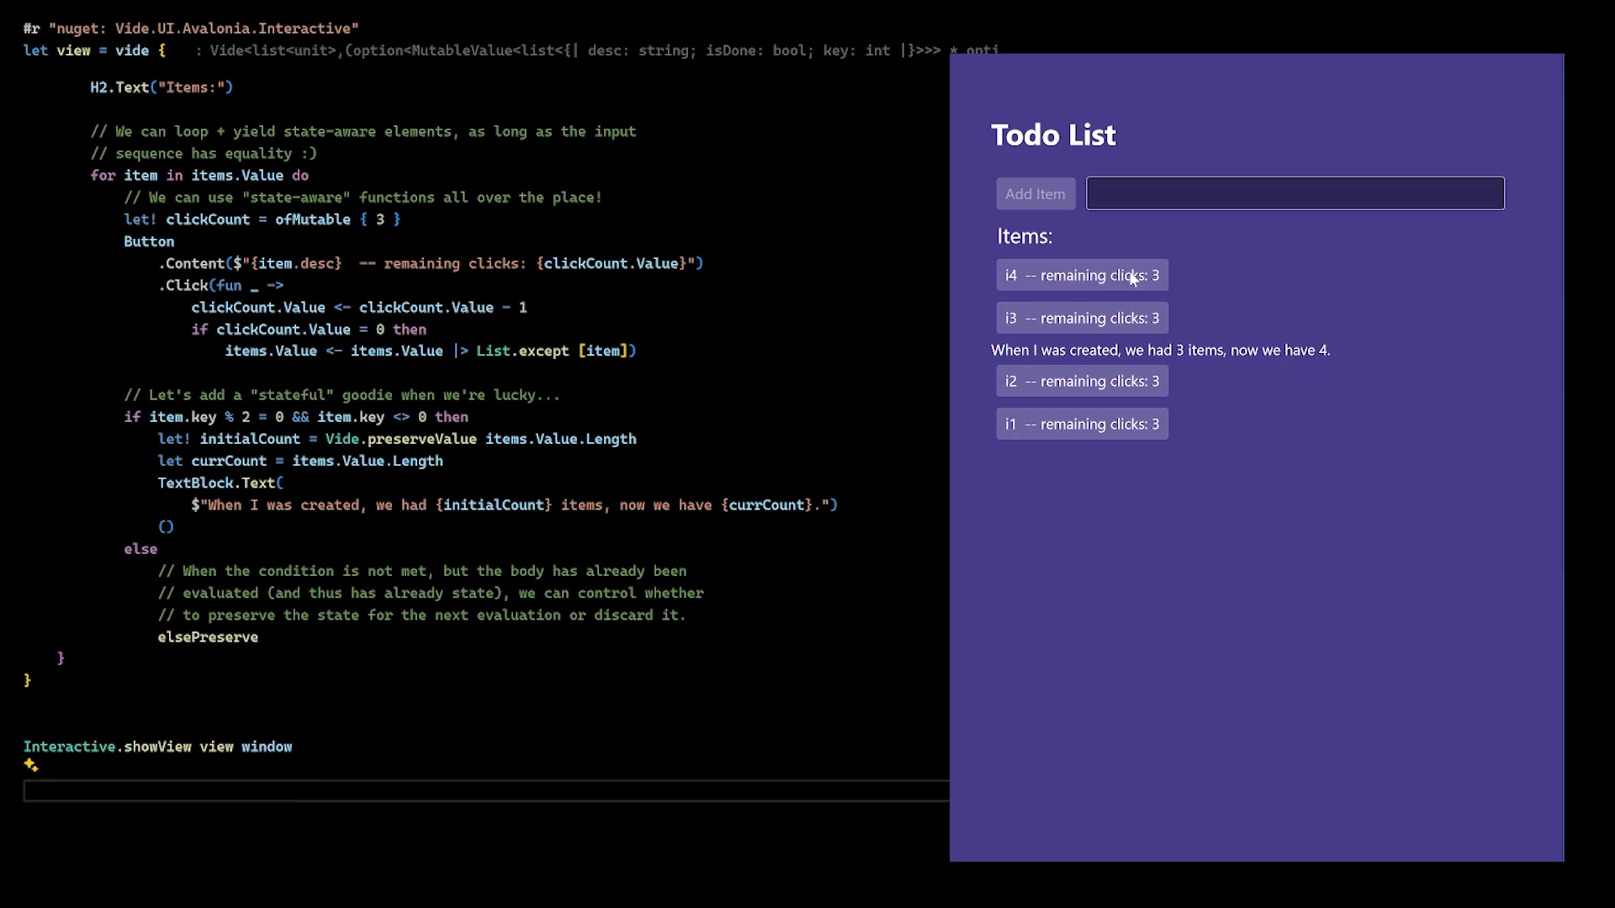
type("i")
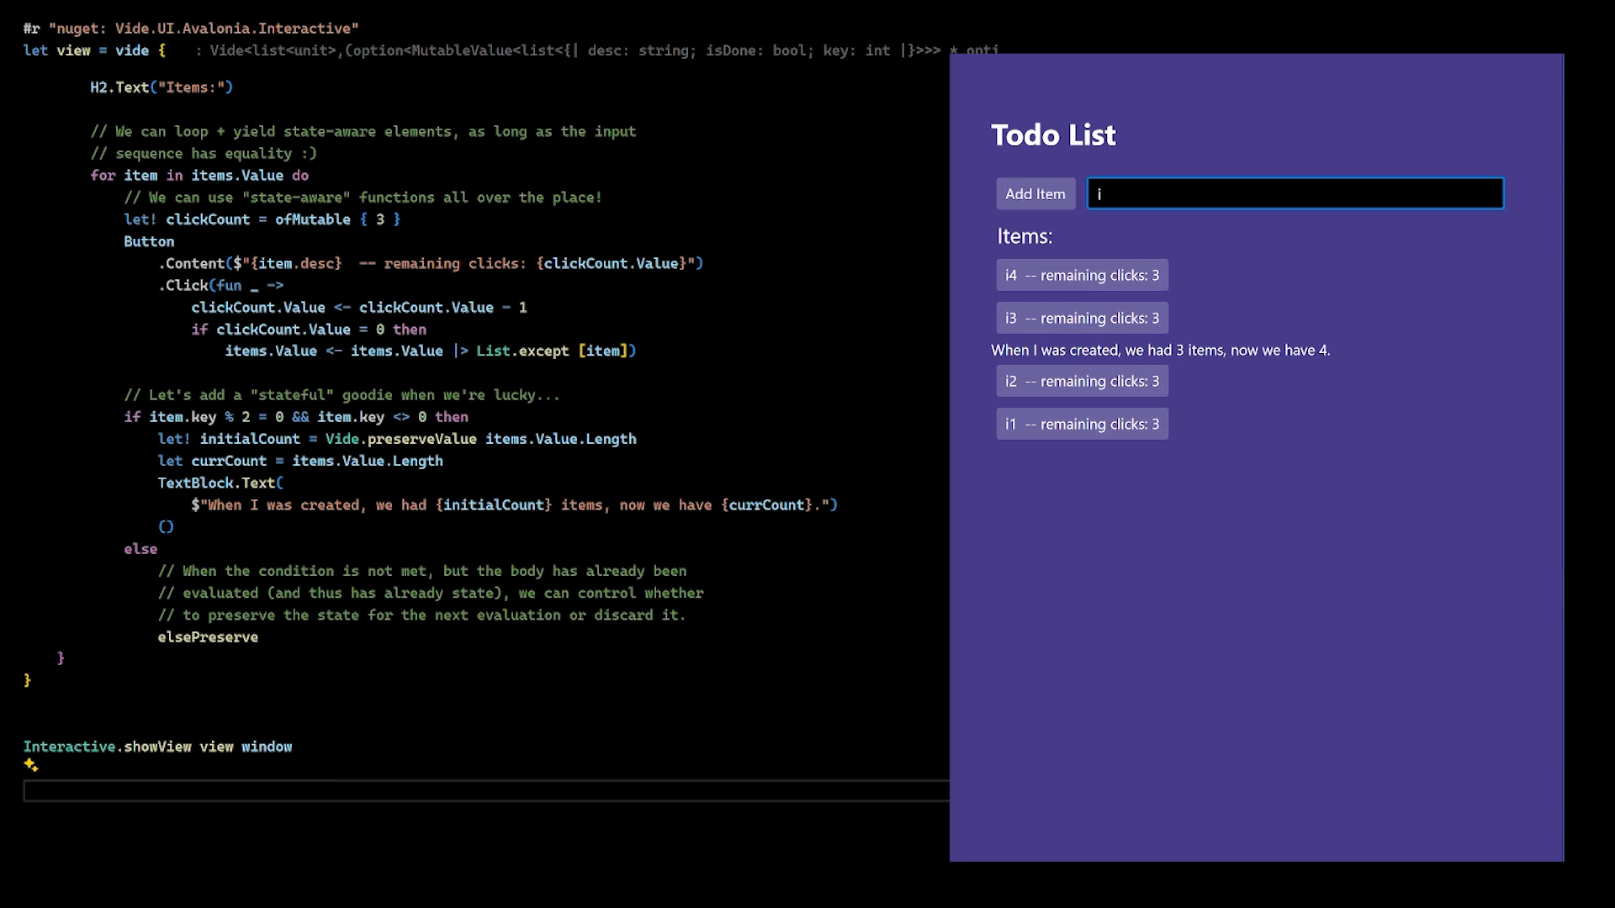
left_click(1034, 193)
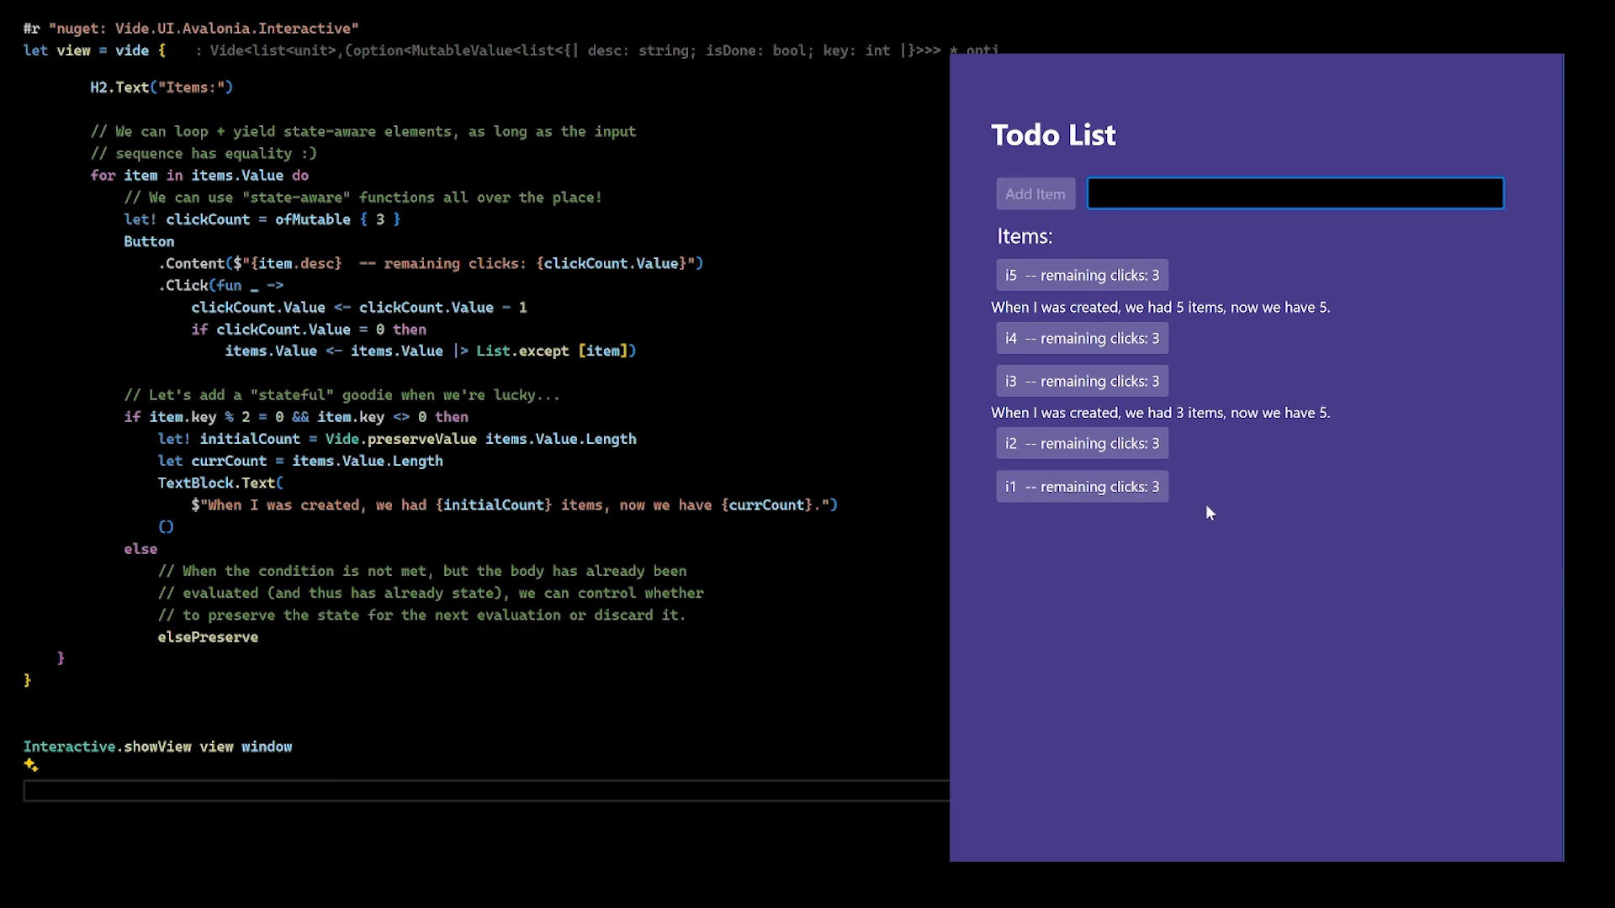
type("i6")
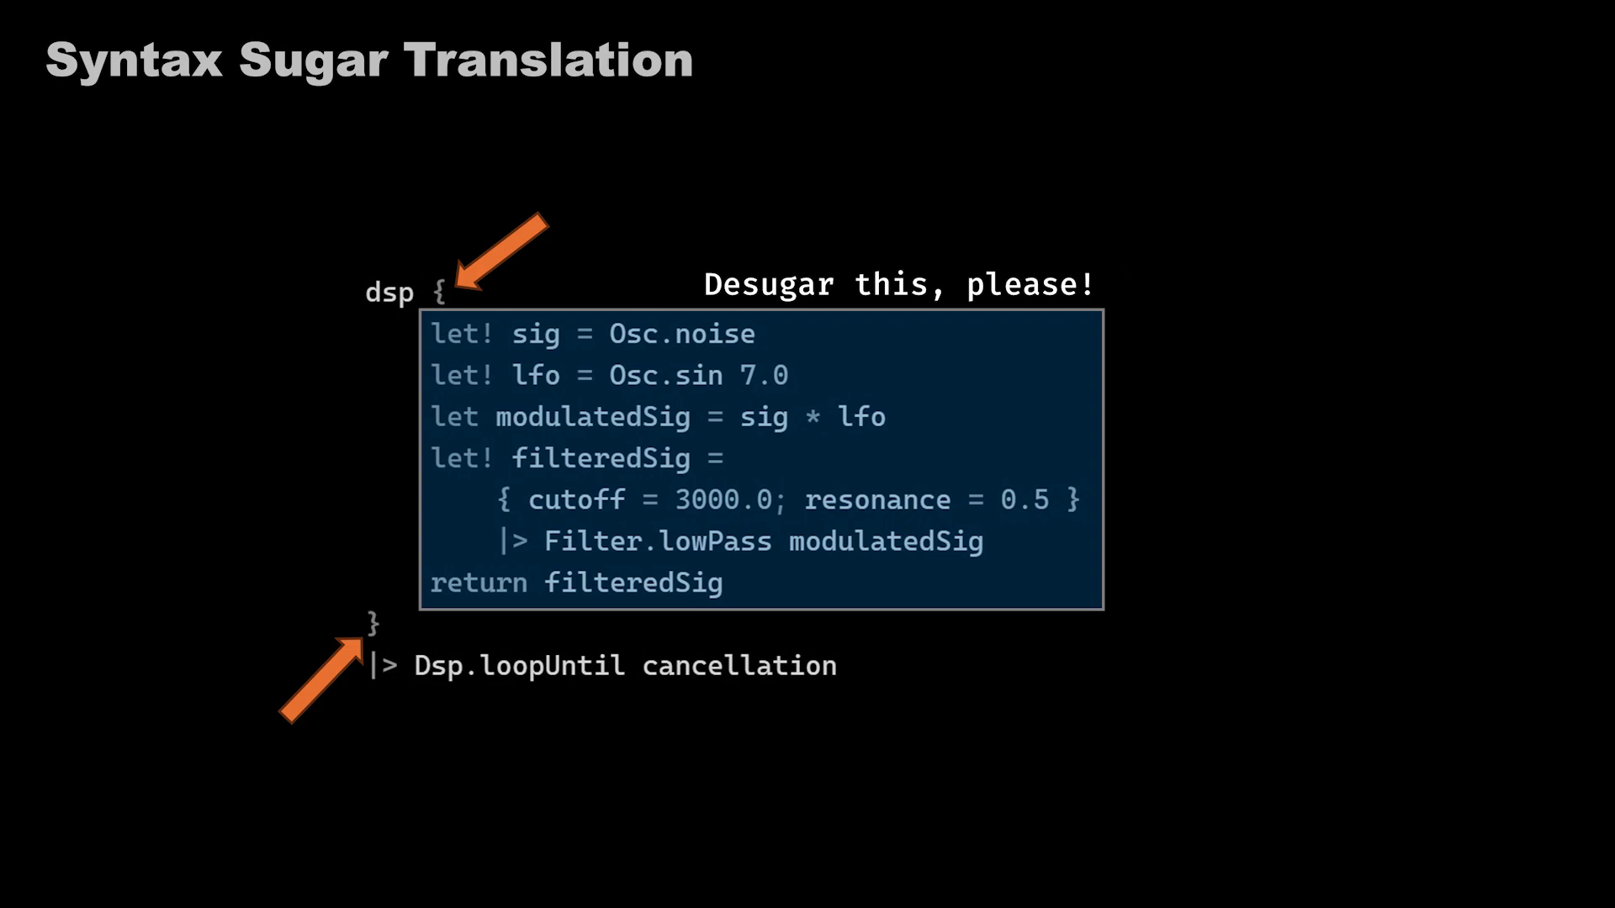
key("Right")
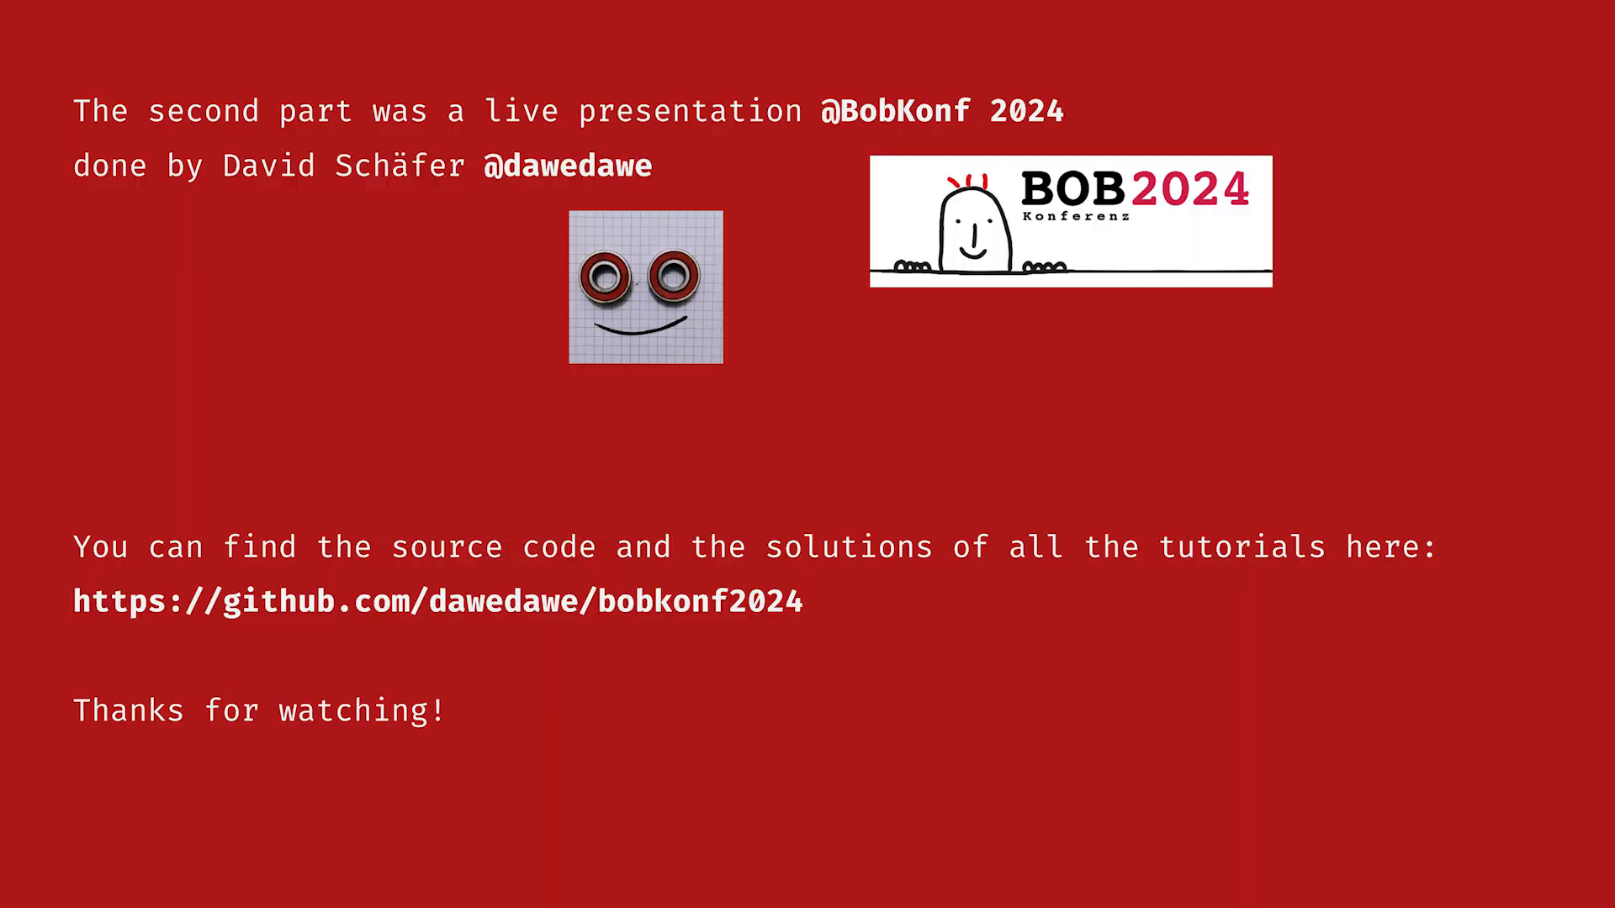